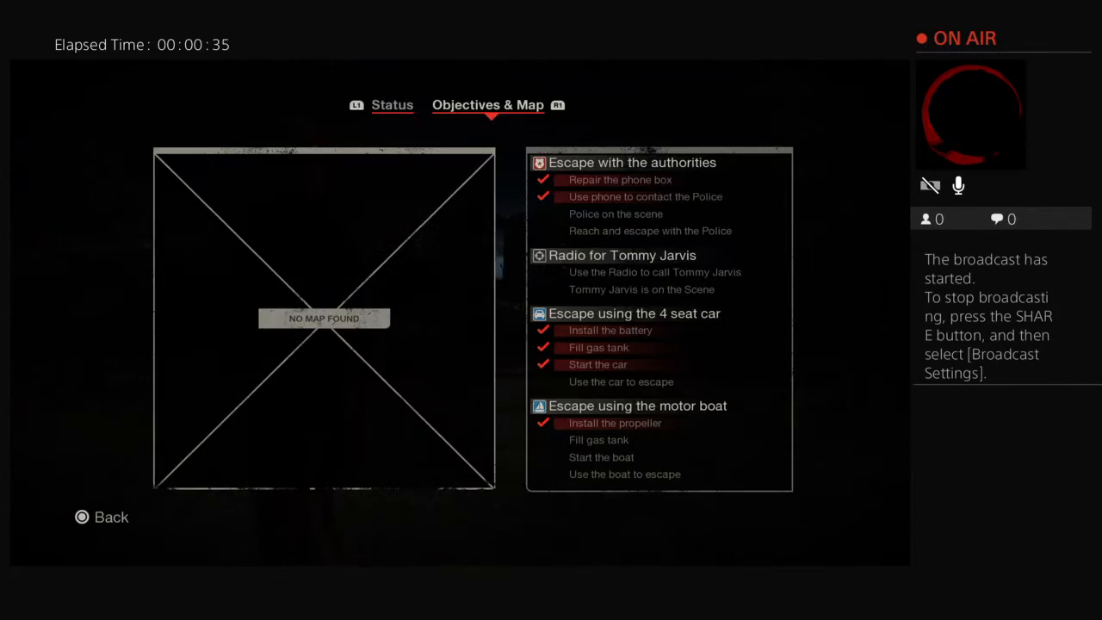
- Bring up the pause menu's Objectives & Map tab while spectating another player
{"action": "left_click", "coordinate": [101, 516]}
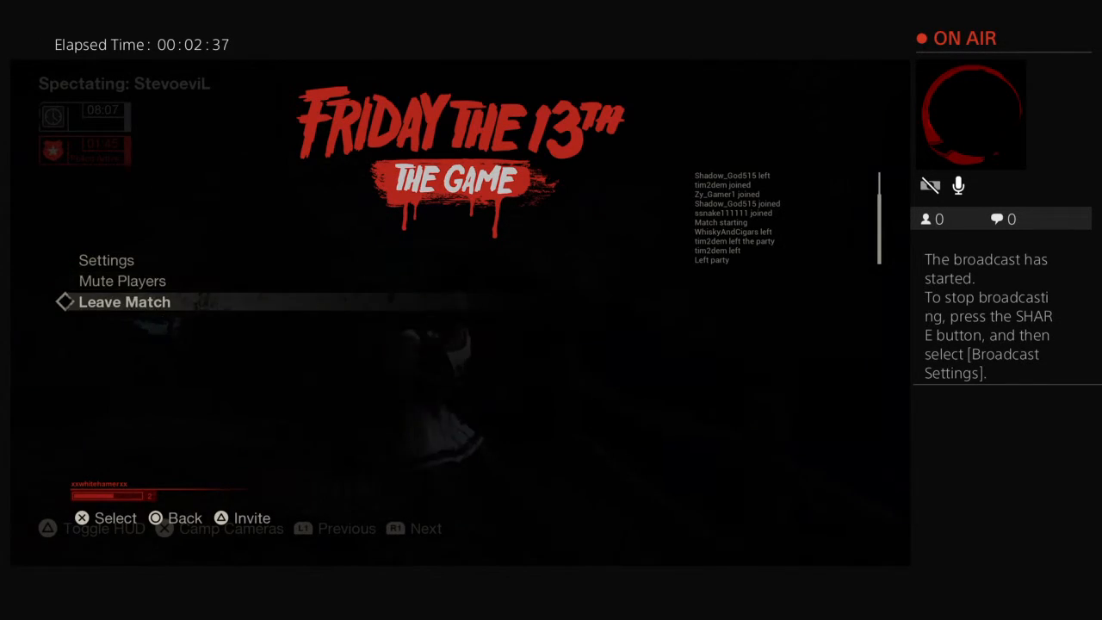
- Select Leave Match in the spectator pause menu to return to the main menu
{"action": "left_click", "coordinate": [124, 301]}
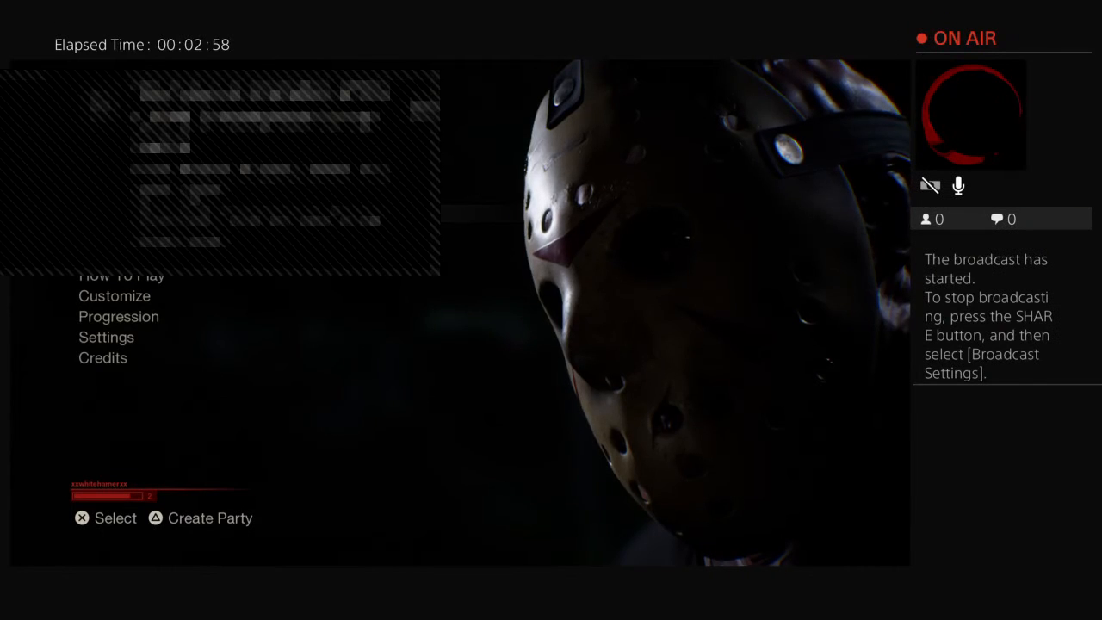